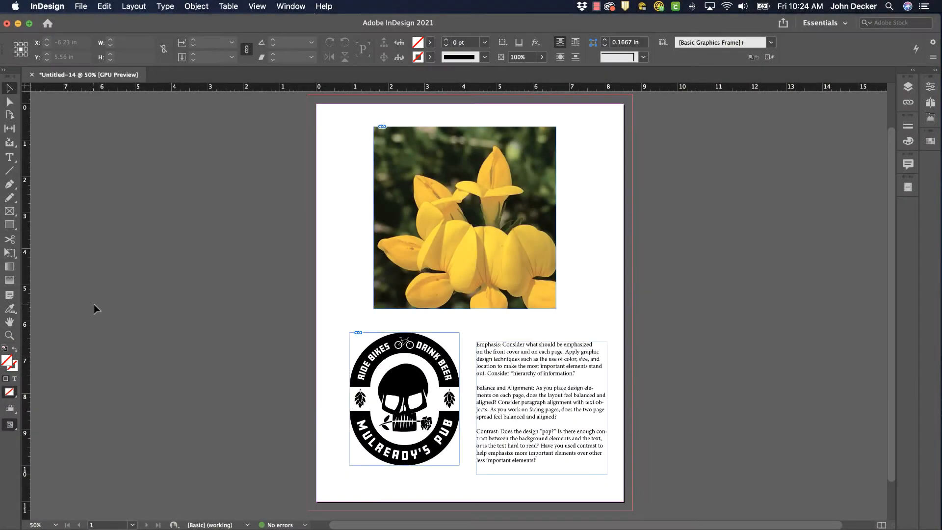
# Show the Preflight panel reporting 2 errors: LINKS (1) and TEXT (1)
pyautogui.click(464, 217)
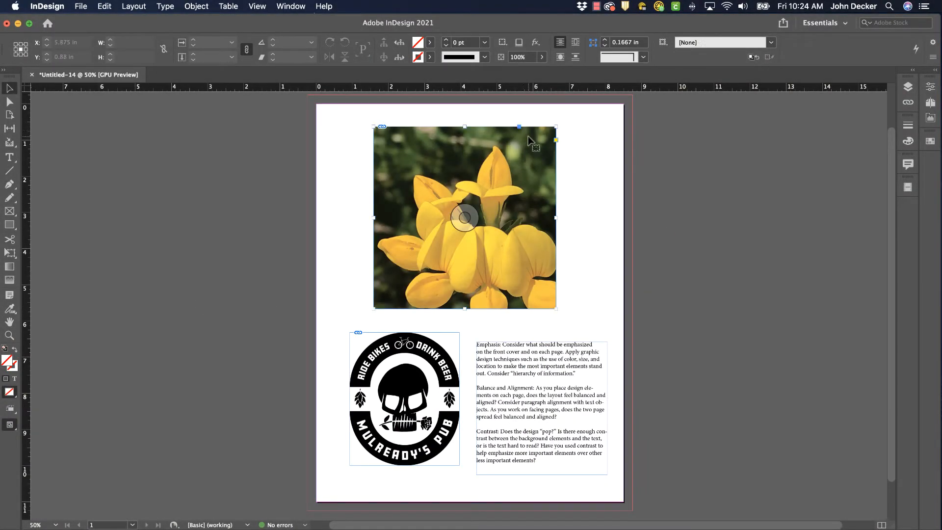
pyautogui.click(541, 408)
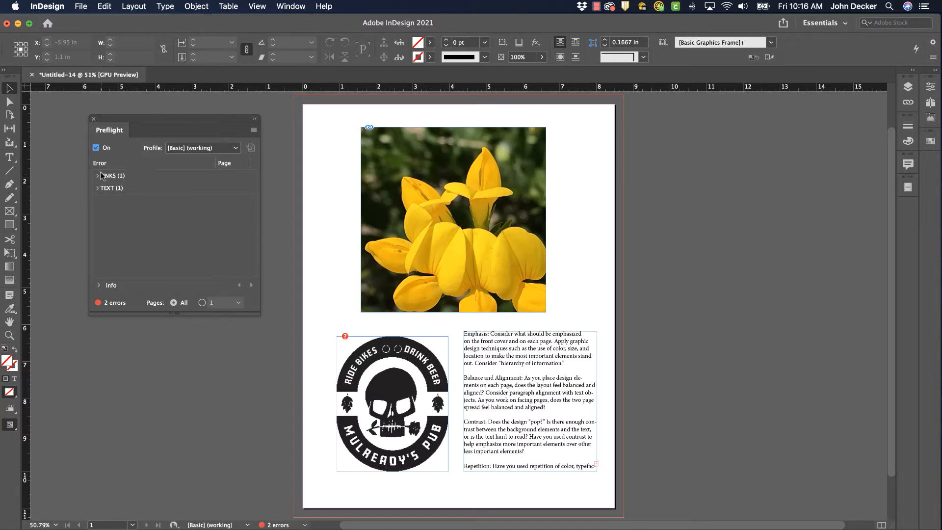
# Identify the missing link as Errors Example Graphic.ai and show it in the Links panel
pyautogui.click(97, 176)
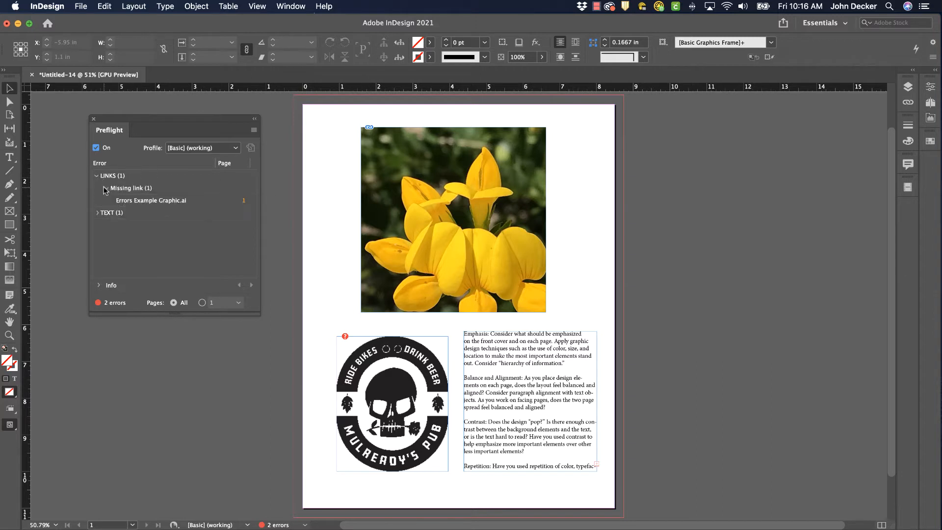
pyautogui.moveTo(168, 205)
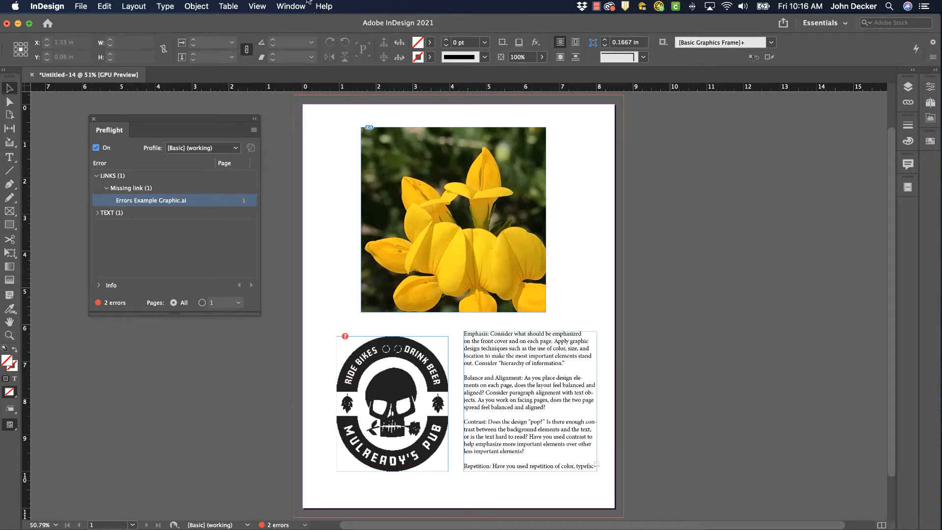
pyautogui.click(291, 5)
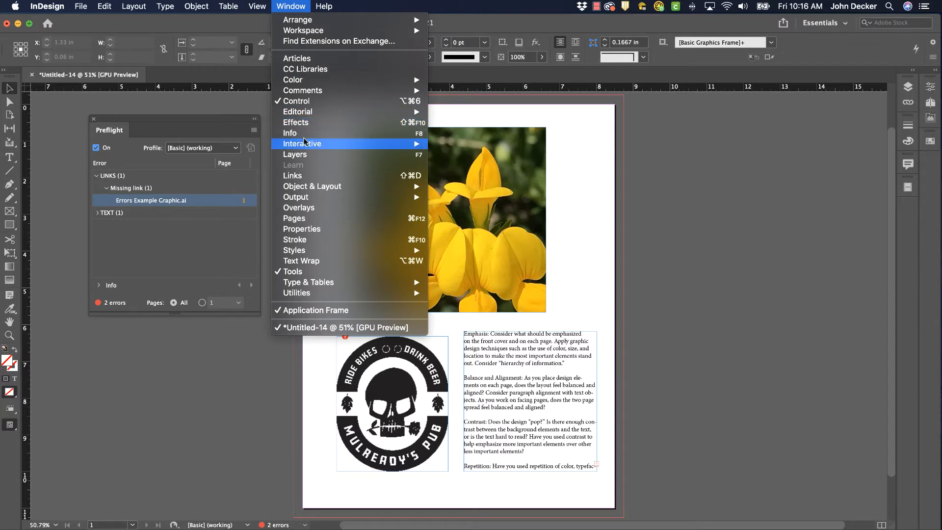
pyautogui.click(292, 176)
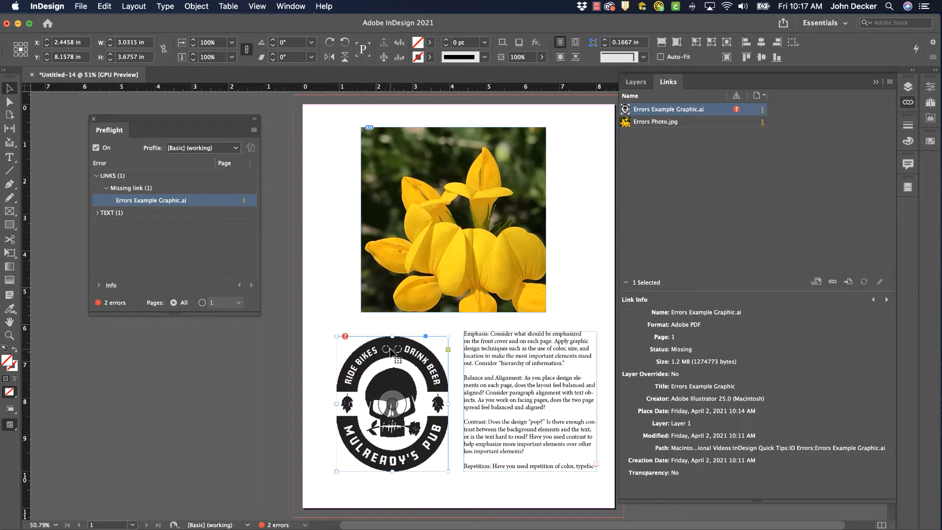
pyautogui.moveTo(396, 356)
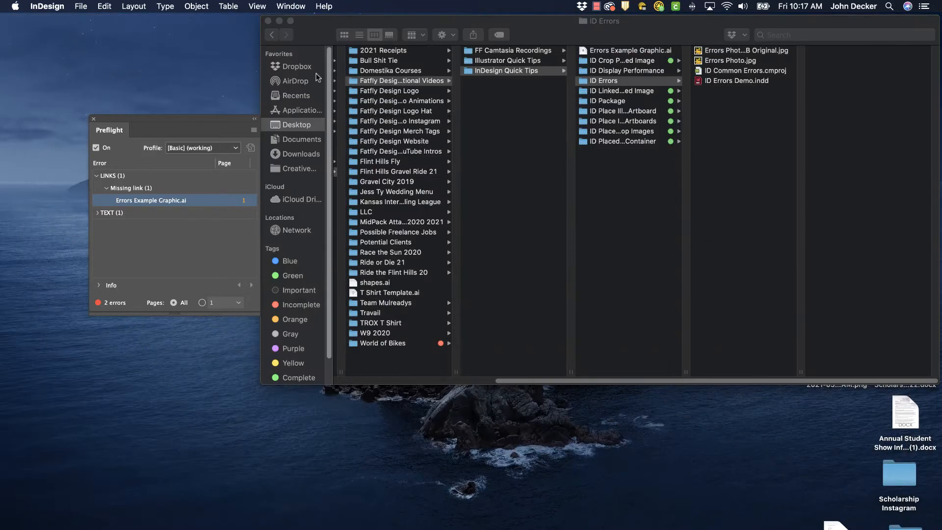
# Drag Errors Example Graphic.ai from InDesign Quick Tips into the ID Errors folder
pyautogui.click(625, 80)
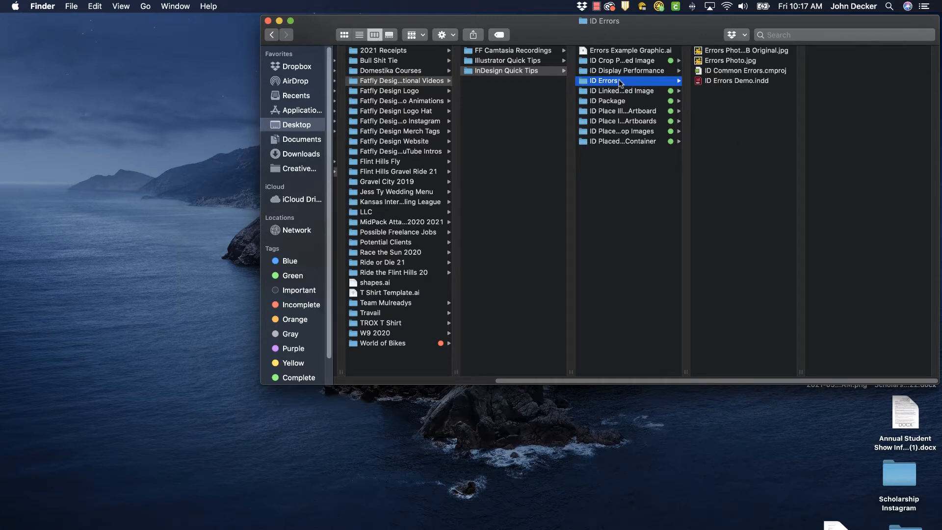
pyautogui.moveTo(597, 56)
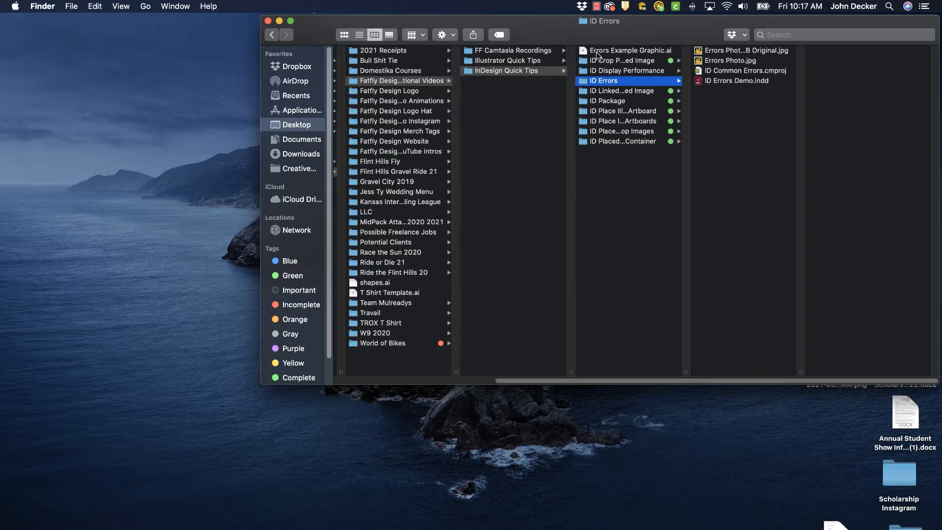
pyautogui.click(631, 50)
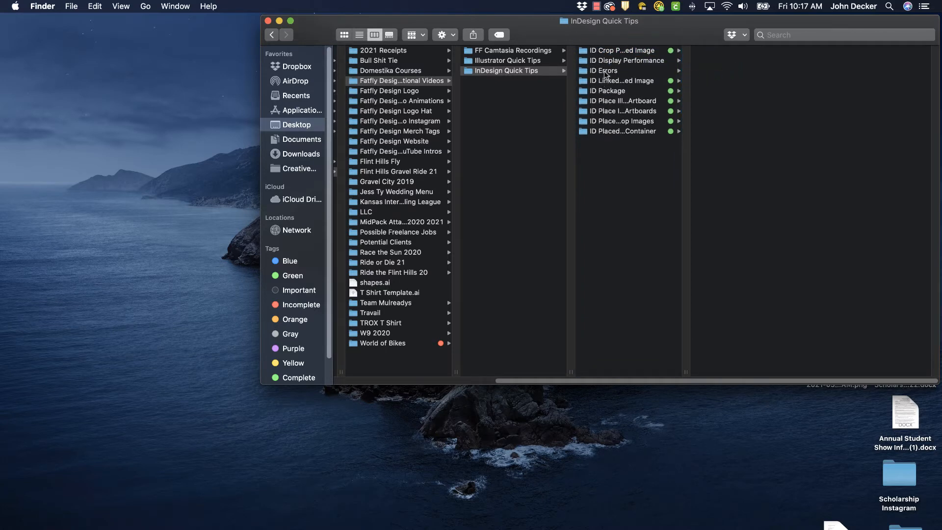
pyautogui.click(604, 71)
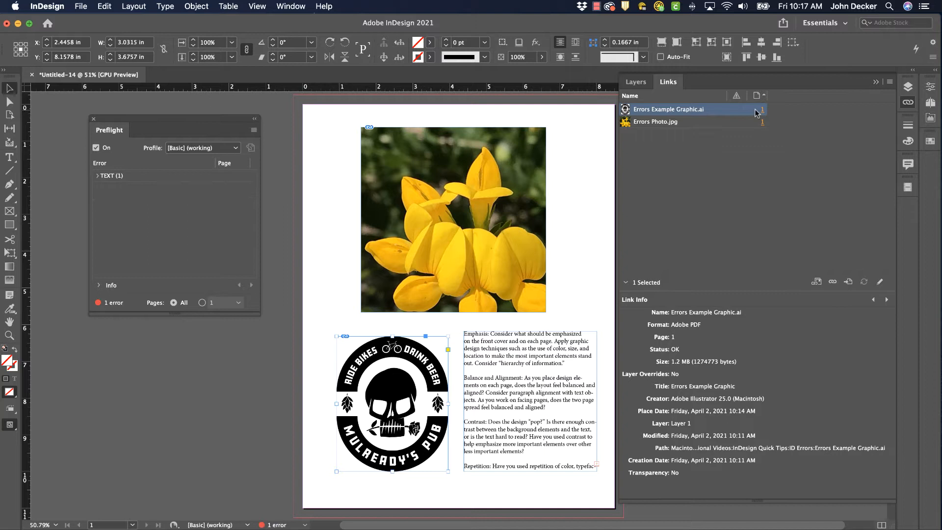
pyautogui.moveTo(728, 116)
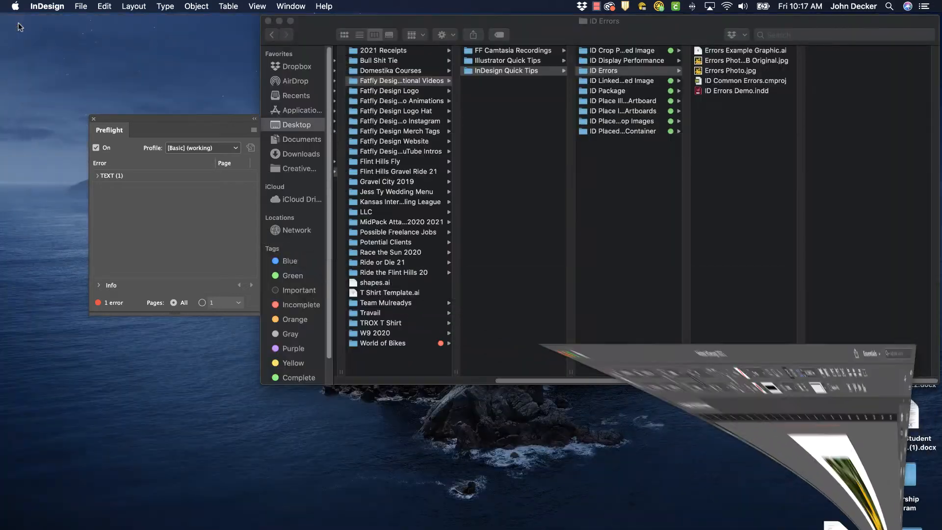
# Drag Errors Example Graphic.ai out of ID Errors back into InDesign Quick Tips
pyautogui.click(625, 71)
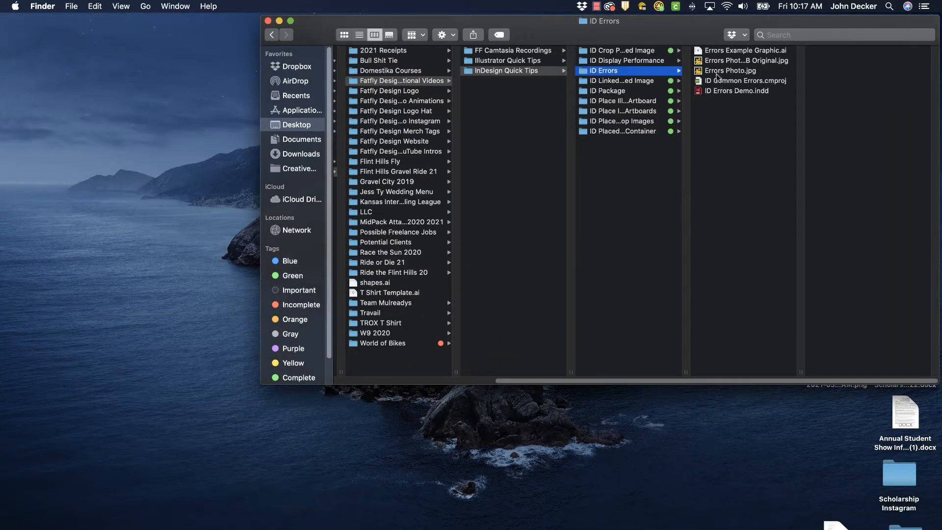
pyautogui.click(747, 50)
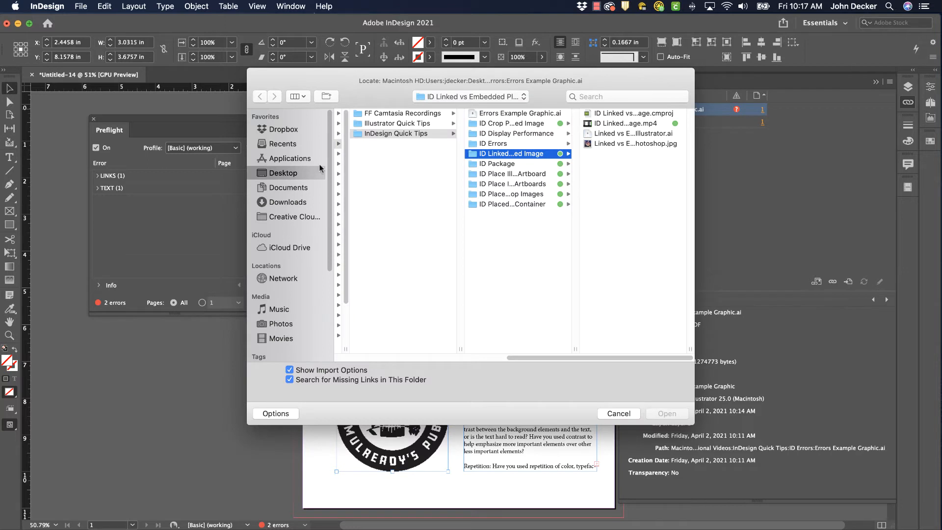
# Relink the logo to Errors Example Graphic.ai in InDesign Quick Tips and confirm Place PDF
pyautogui.click(520, 112)
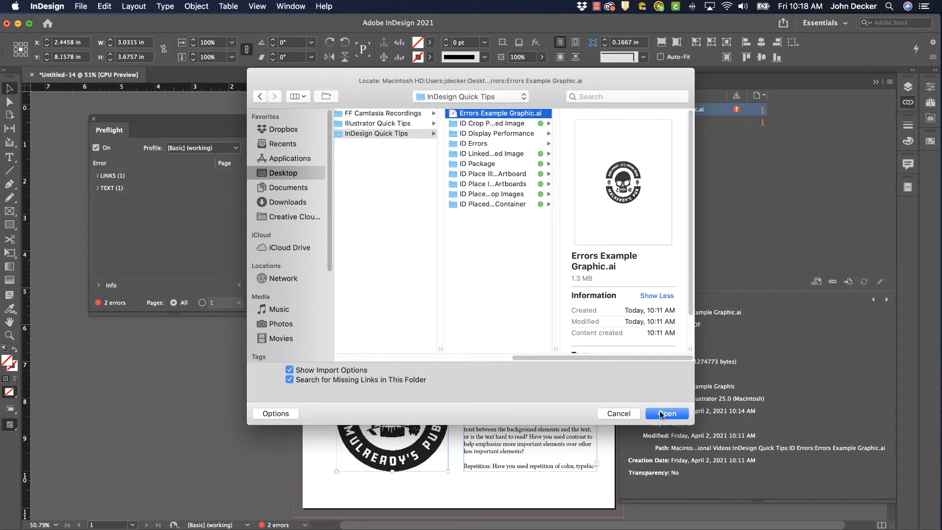
pyautogui.click(667, 413)
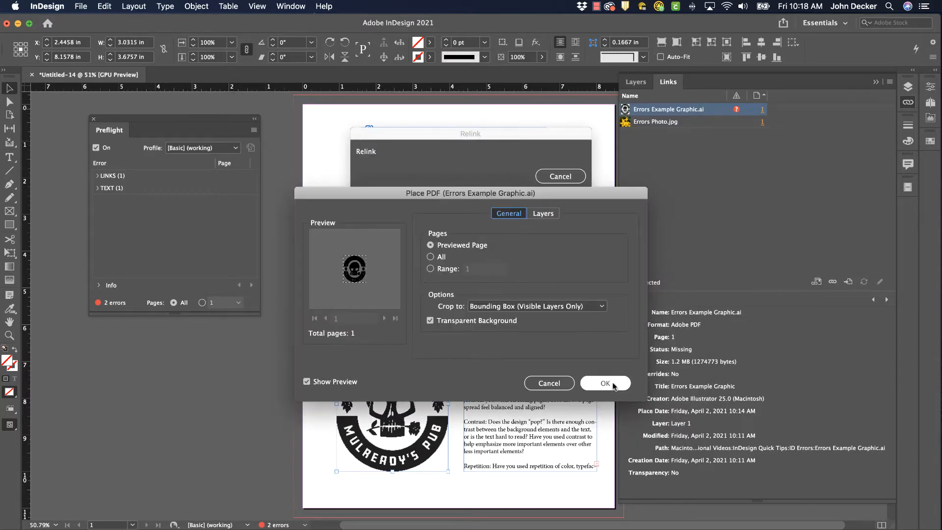
pyautogui.click(605, 383)
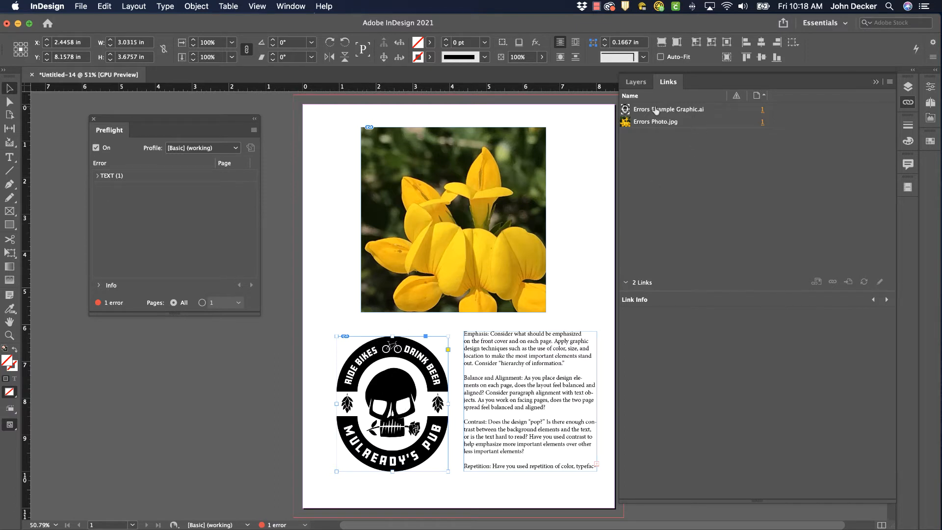
pyautogui.moveTo(118, 198)
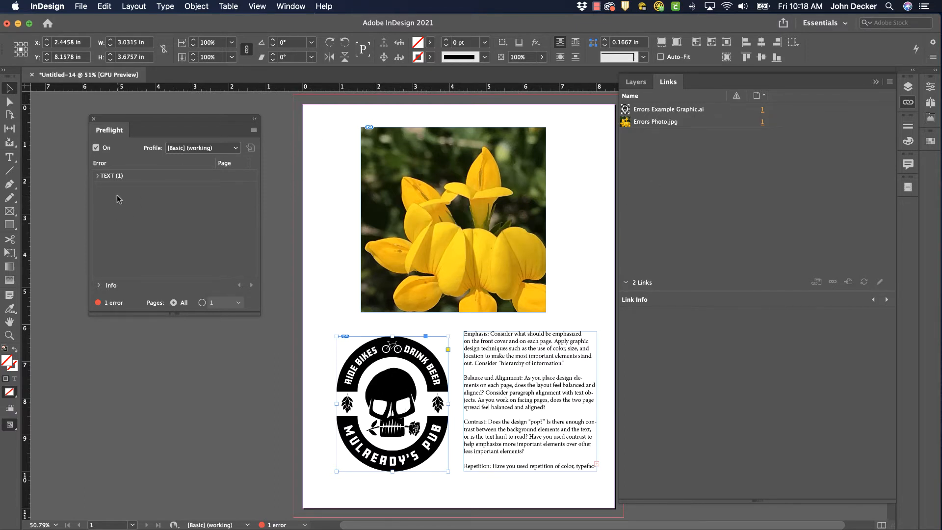
# Expand TEXT > Overset text in Preflight and jump to the offending text frame
pyautogui.click(97, 176)
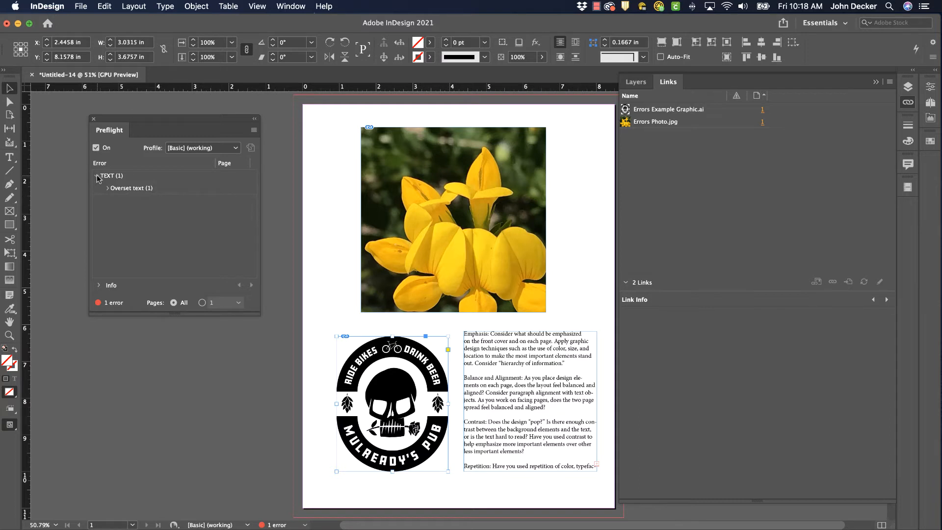
pyautogui.moveTo(109, 191)
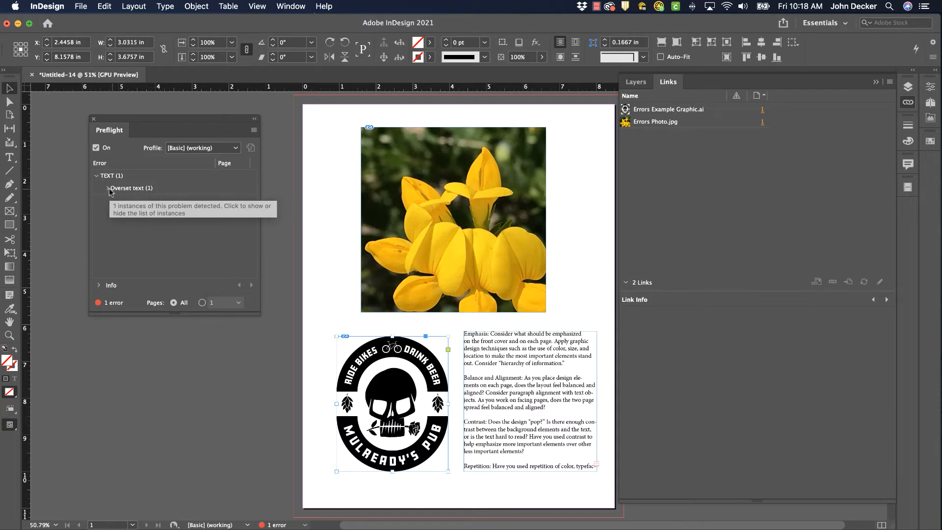
pyautogui.click(130, 187)
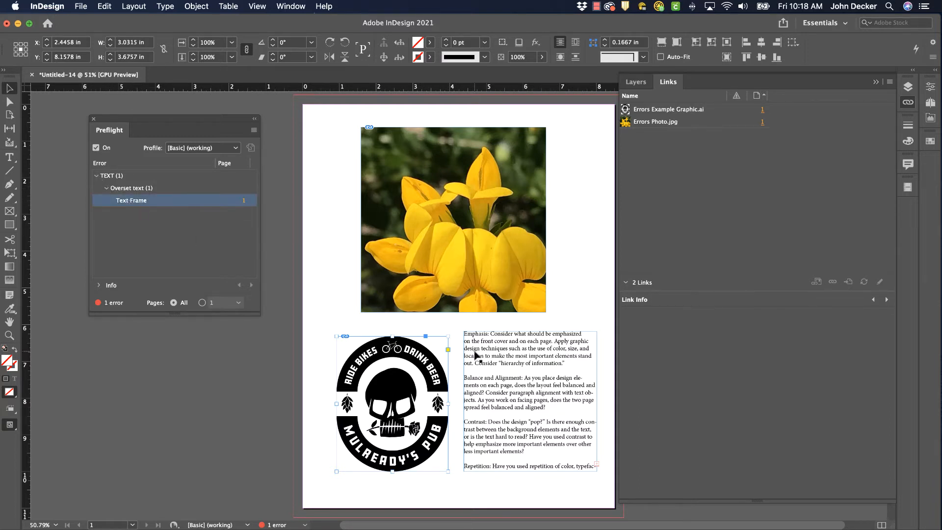
pyautogui.click(601, 278)
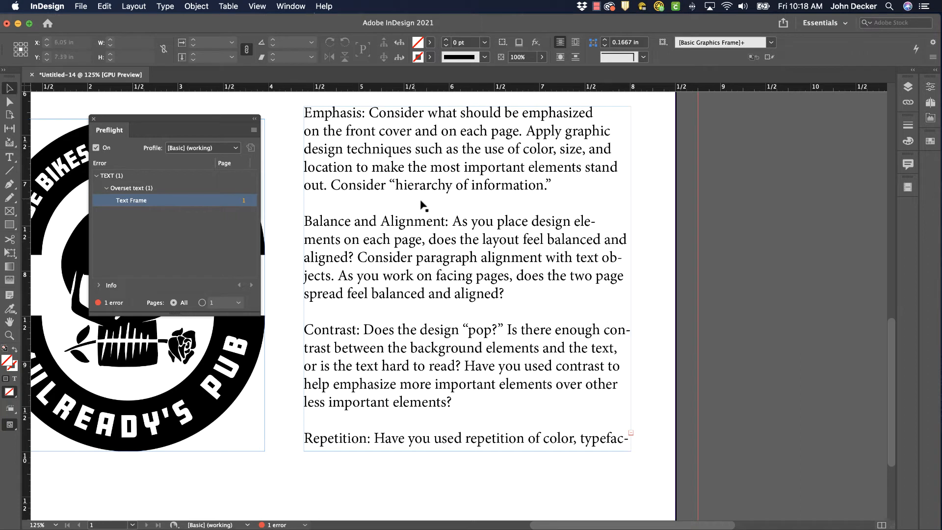
pyautogui.moveTo(637, 441)
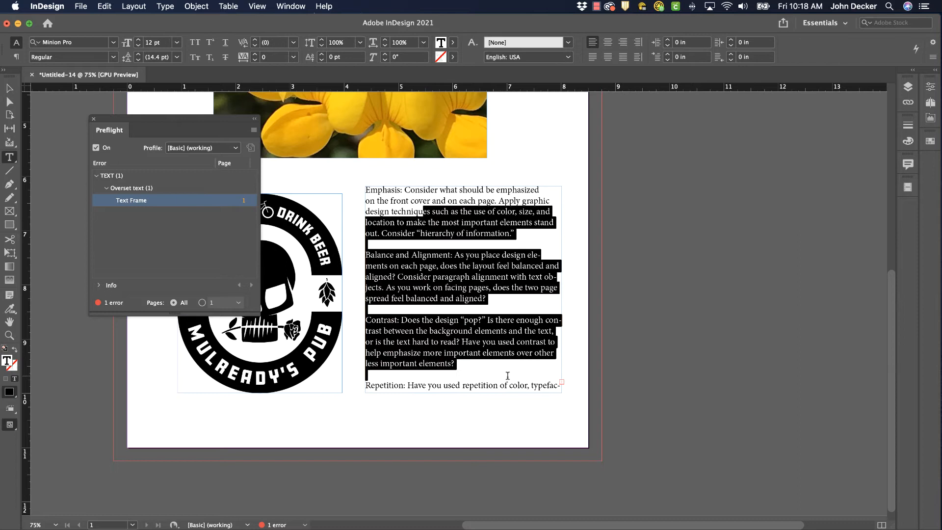
# Delete the paragraphs from 'Repetition' to the end so the text no longer overflows
pyautogui.click(507, 385)
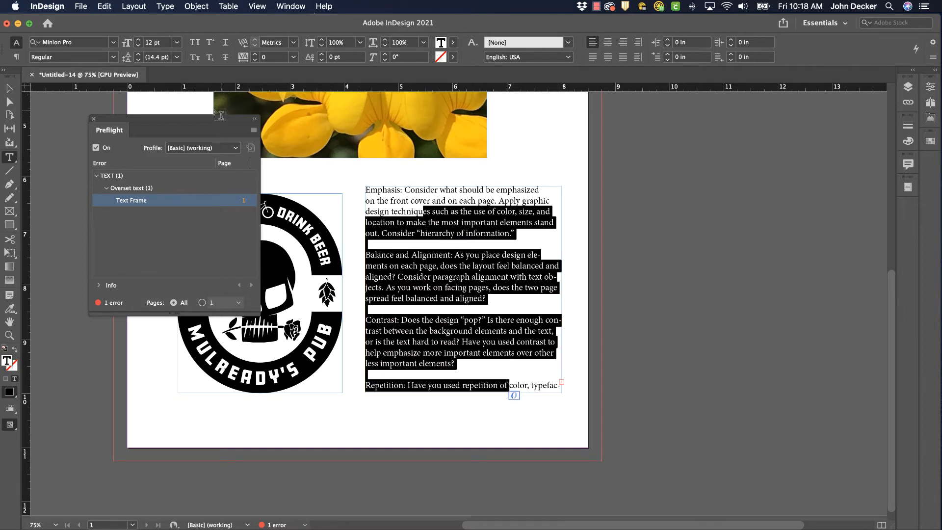
pyautogui.click(10, 87)
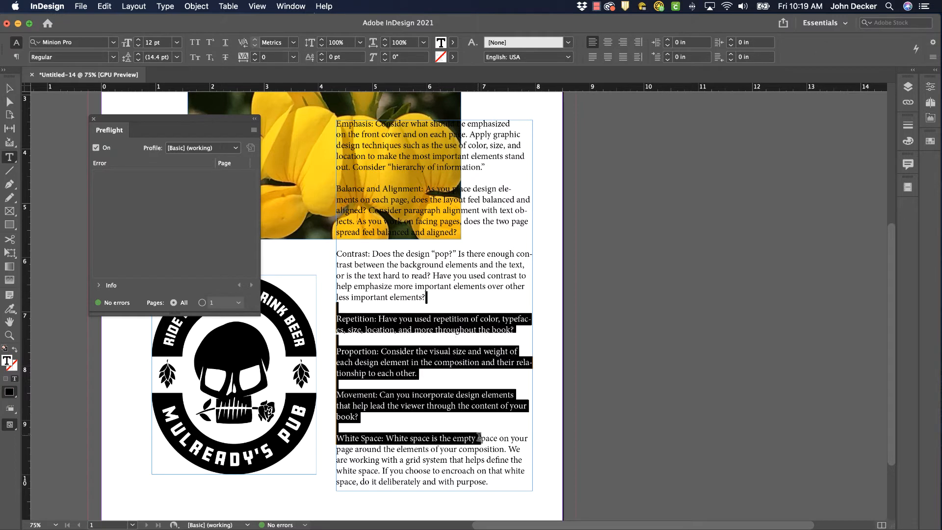
pyautogui.press('delete')
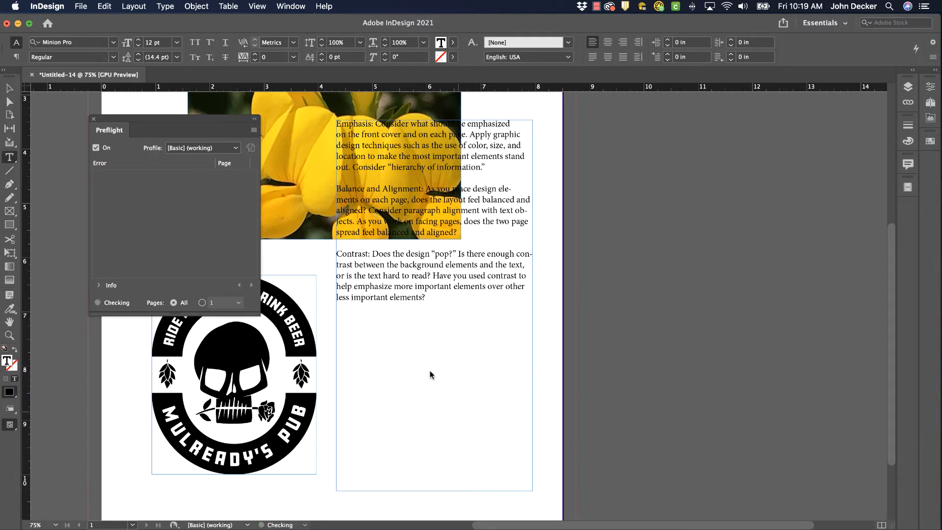
pyautogui.click(434, 391)
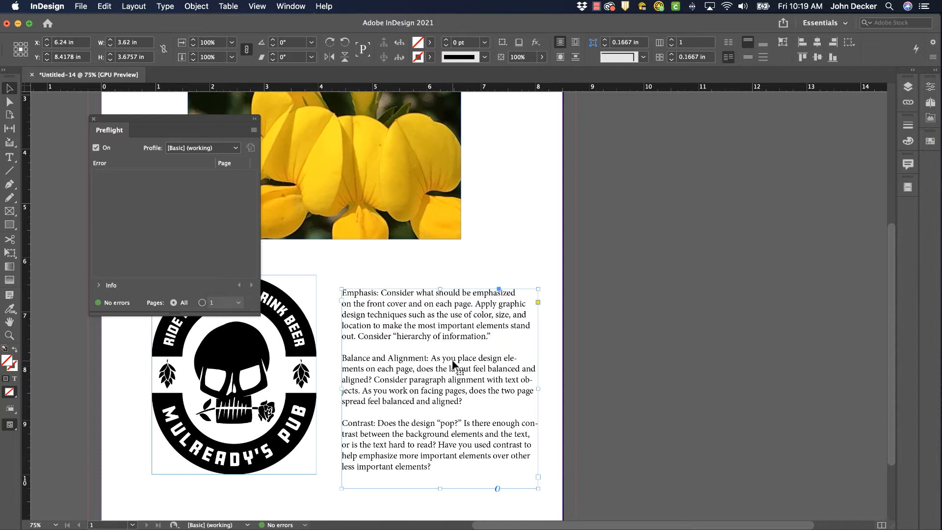
pyautogui.moveTo(470, 395)
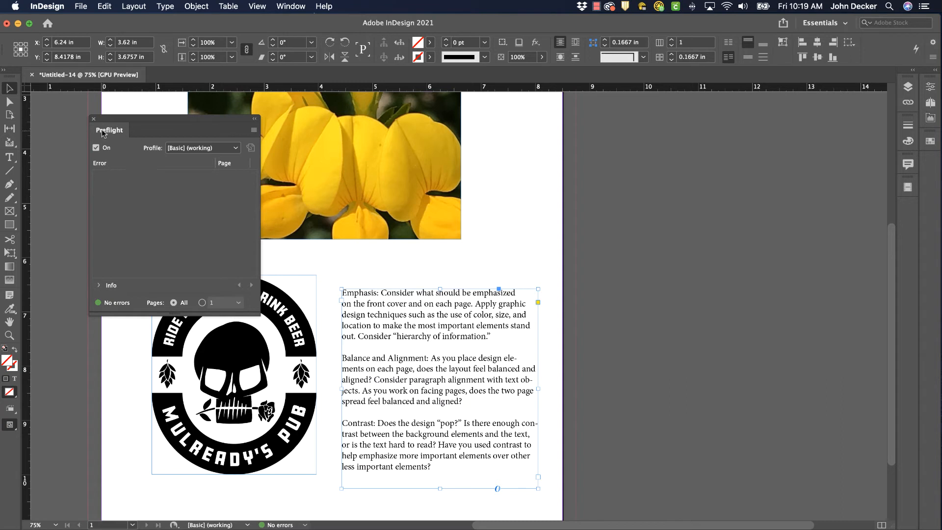
# Dismiss the Preflight panel and fit the clean page in the window
pyautogui.click(94, 119)
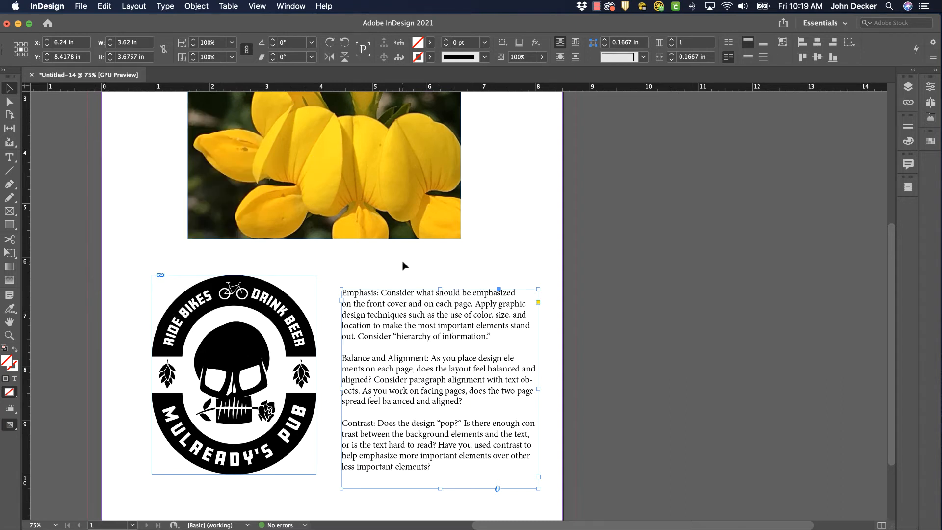
pyautogui.moveTo(80, 6)
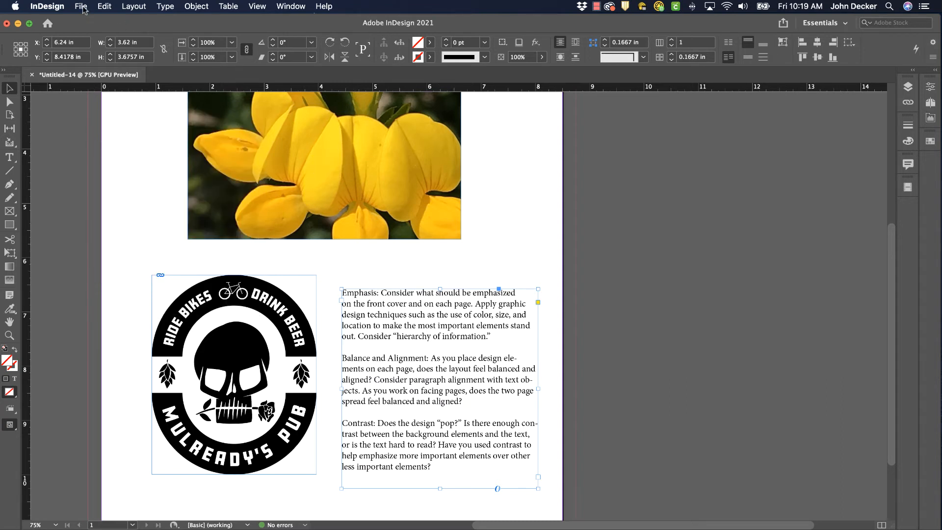
pyautogui.click(81, 6)
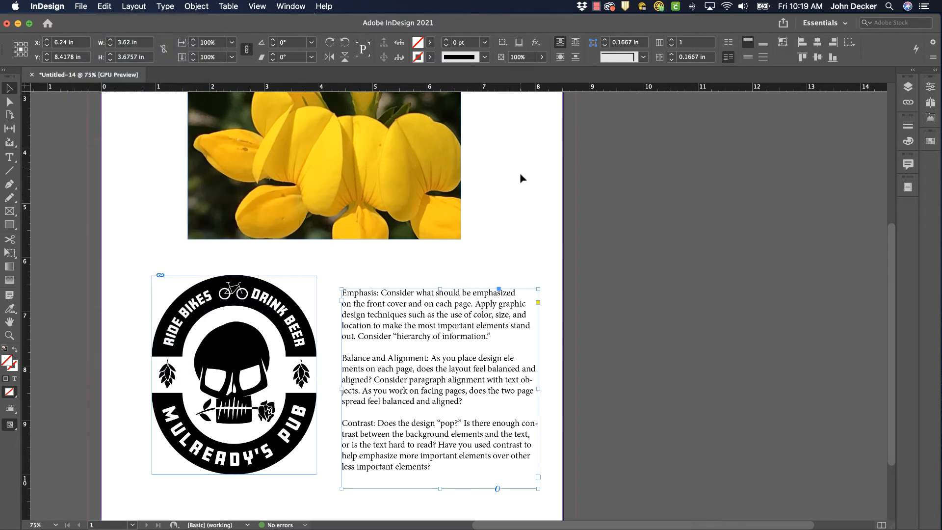
pyautogui.moveTo(261, 524)
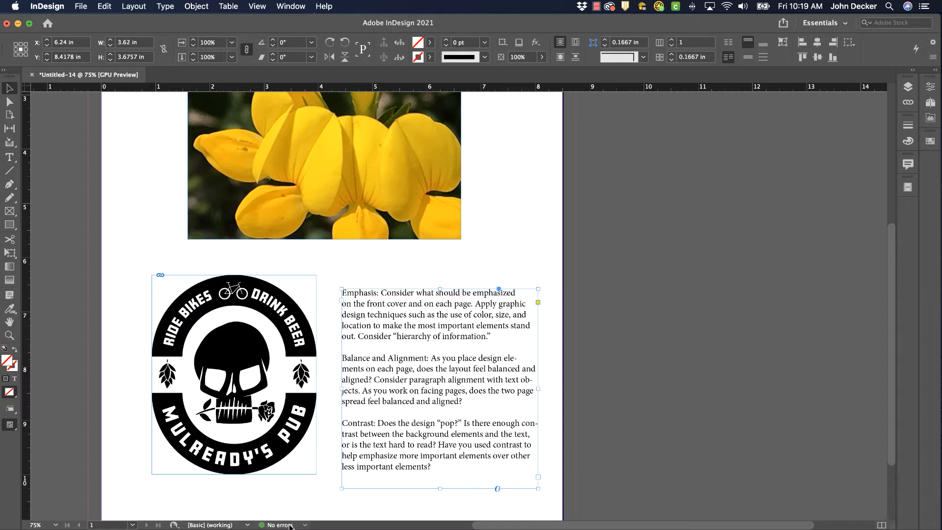
pyautogui.moveTo(536, 197)
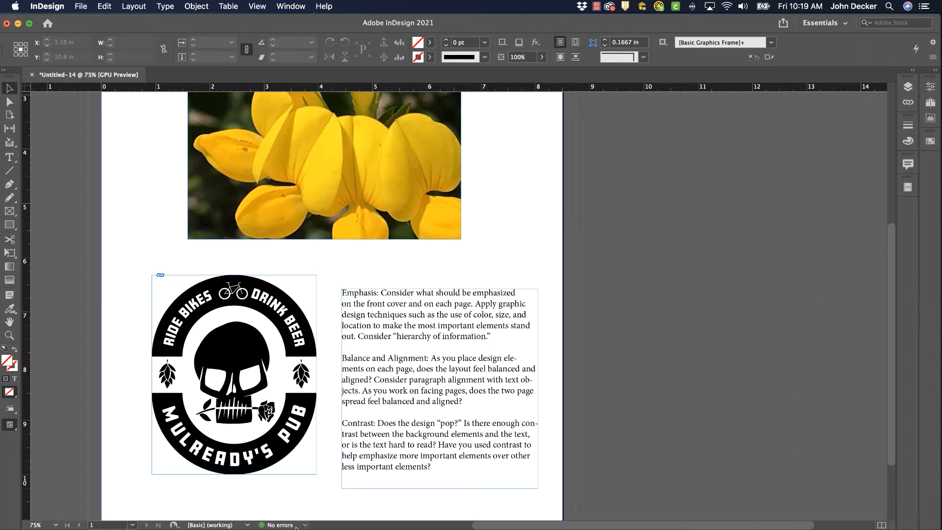
pyautogui.moveTo(571, 275)
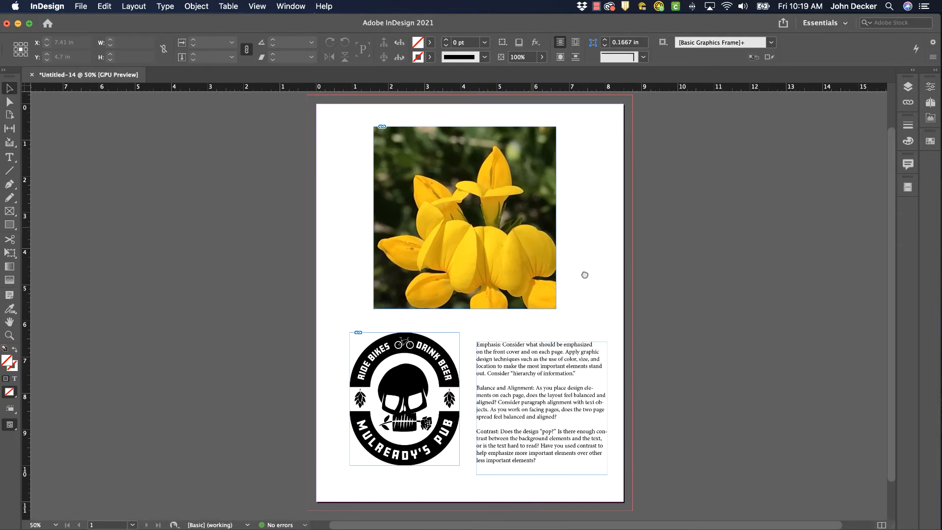
# Show the File > Package summary: 1 font, 2 links, 4 process inks, RGB image warning
pyautogui.click(80, 7)
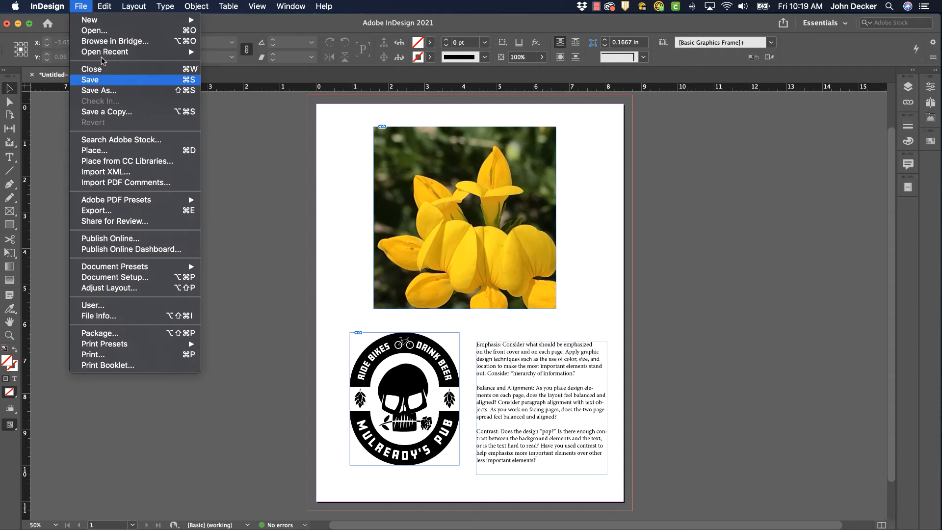
pyautogui.click(100, 333)
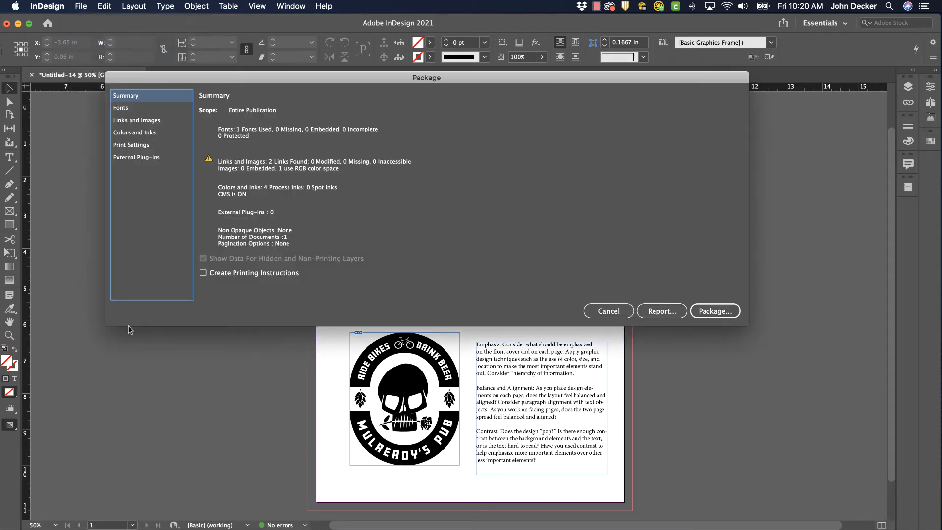
pyautogui.moveTo(209, 157)
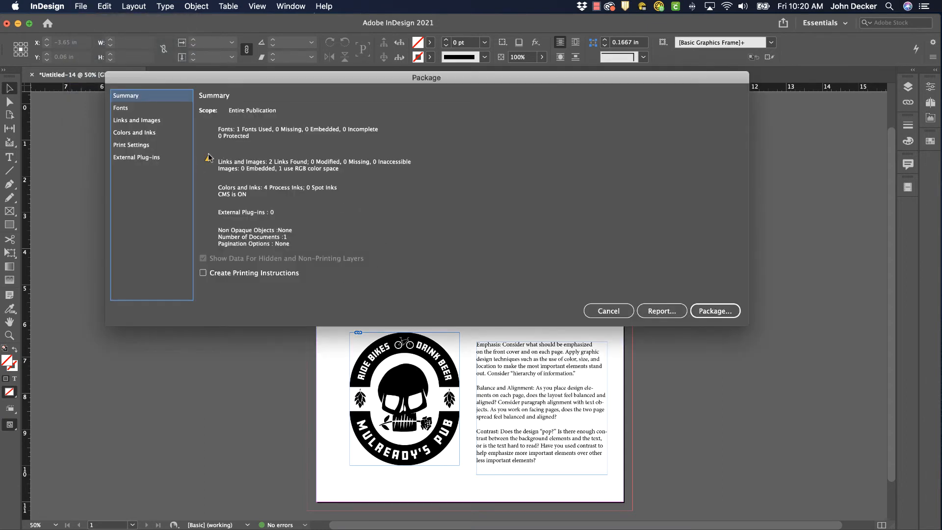
pyautogui.moveTo(207, 166)
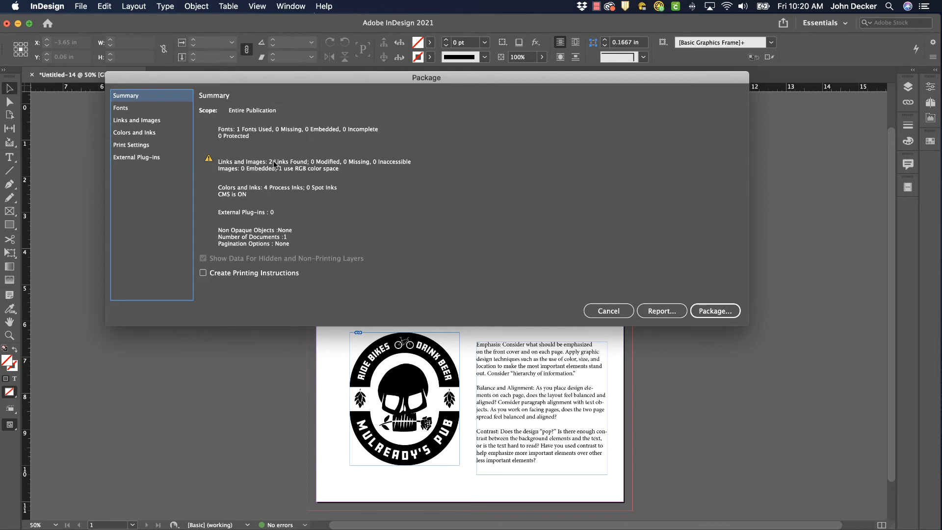
pyautogui.moveTo(399, 167)
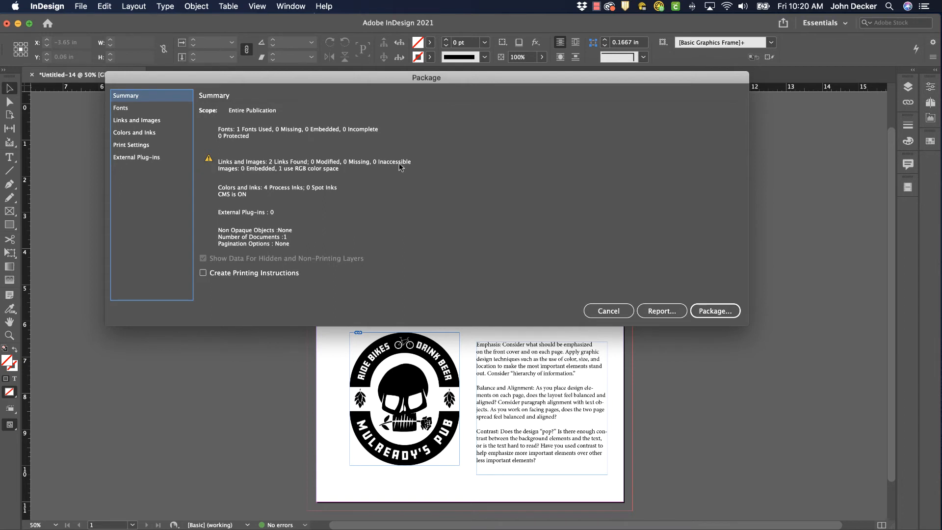
pyautogui.moveTo(261, 152)
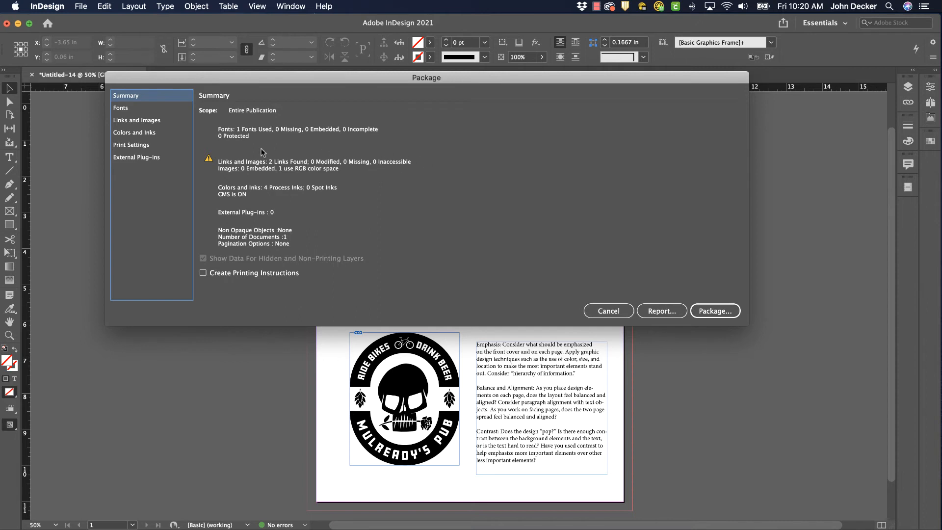
pyautogui.moveTo(321, 175)
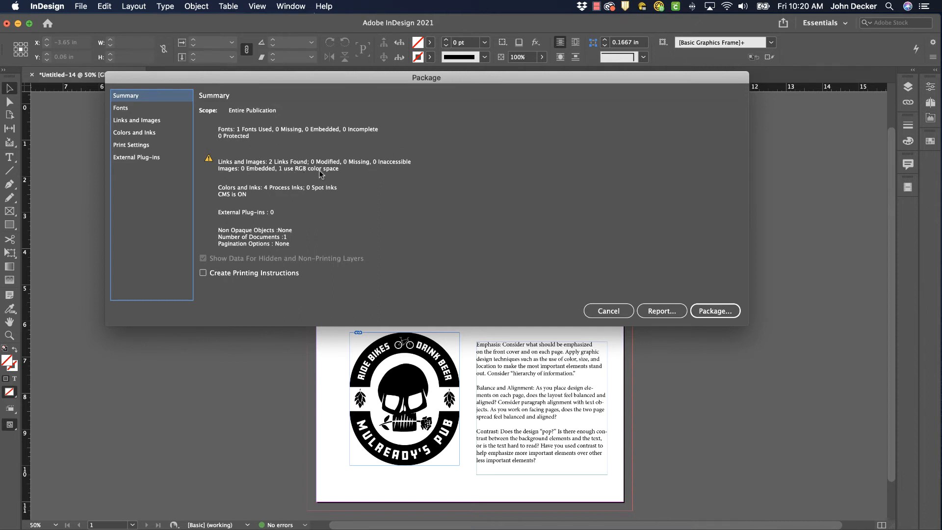
pyautogui.moveTo(320, 163)
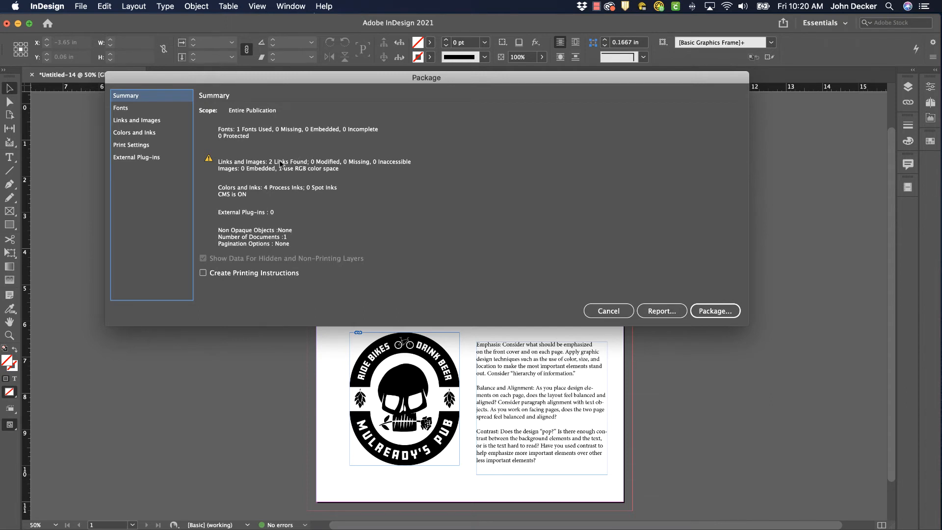
pyautogui.moveTo(294, 172)
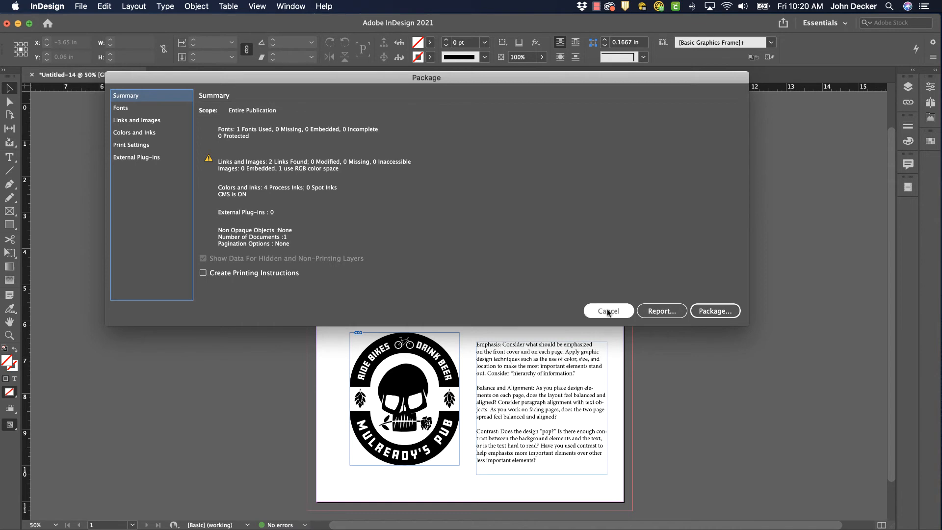
# Cancel packaging and show Errors Photo.jpg's RGB colour space details in the Links panel
pyautogui.click(607, 311)
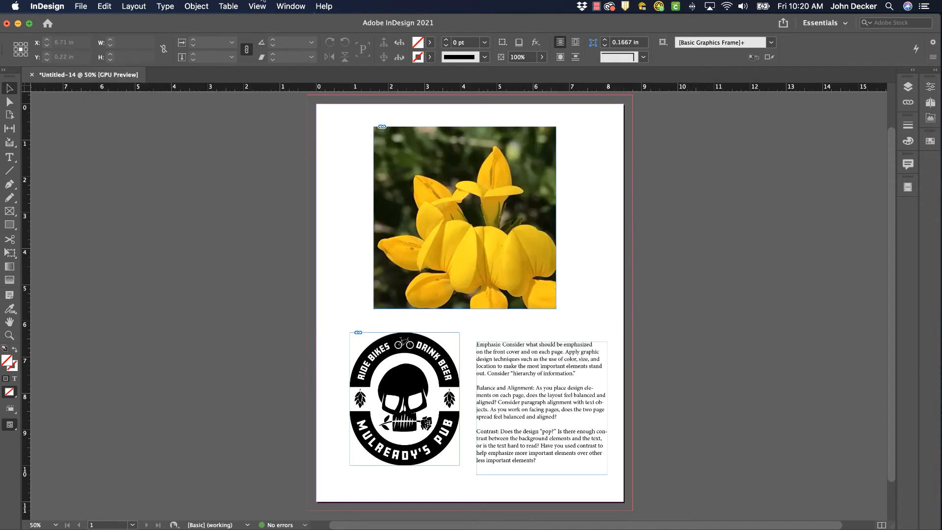
pyautogui.click(291, 7)
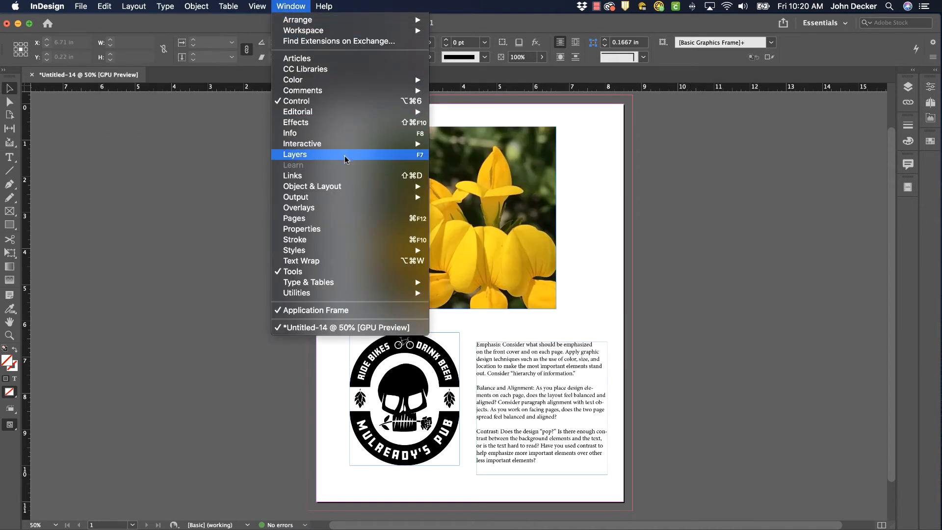
pyautogui.moveTo(331, 176)
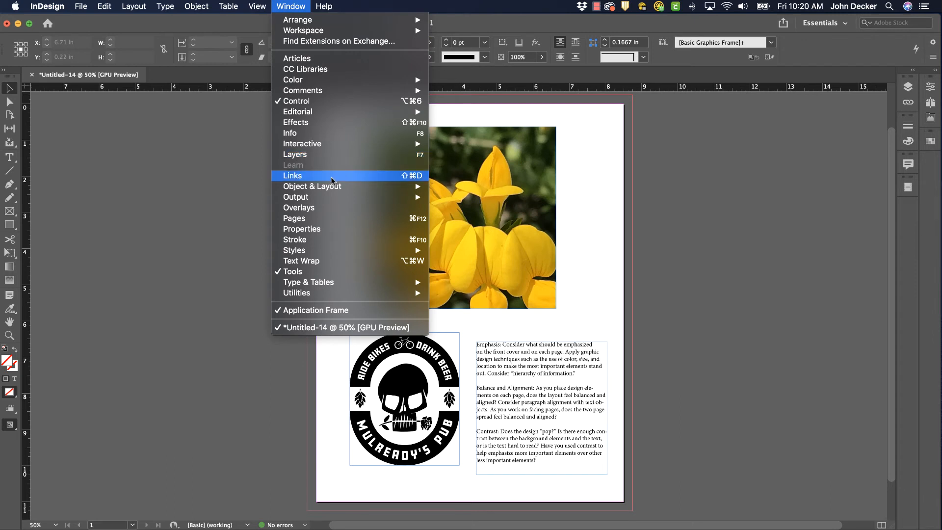
pyautogui.click(292, 176)
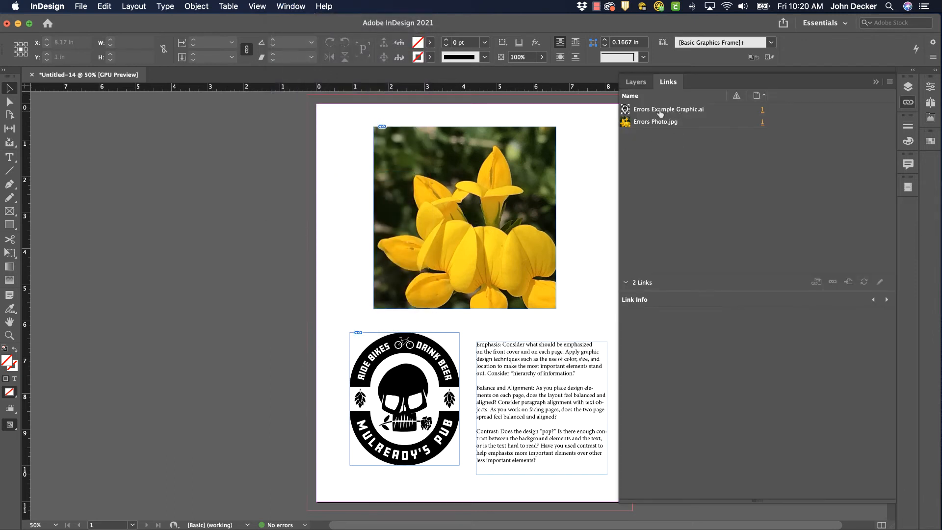
pyautogui.click(655, 122)
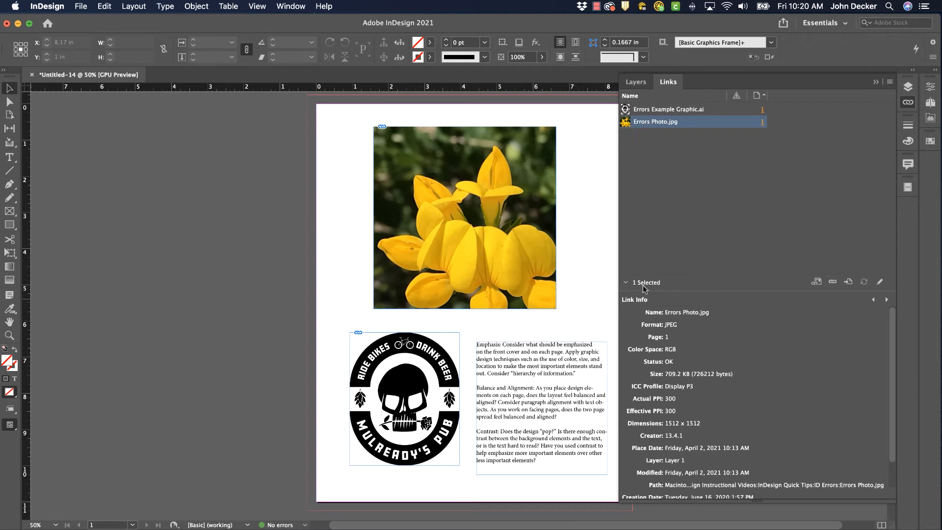
pyautogui.moveTo(668, 349)
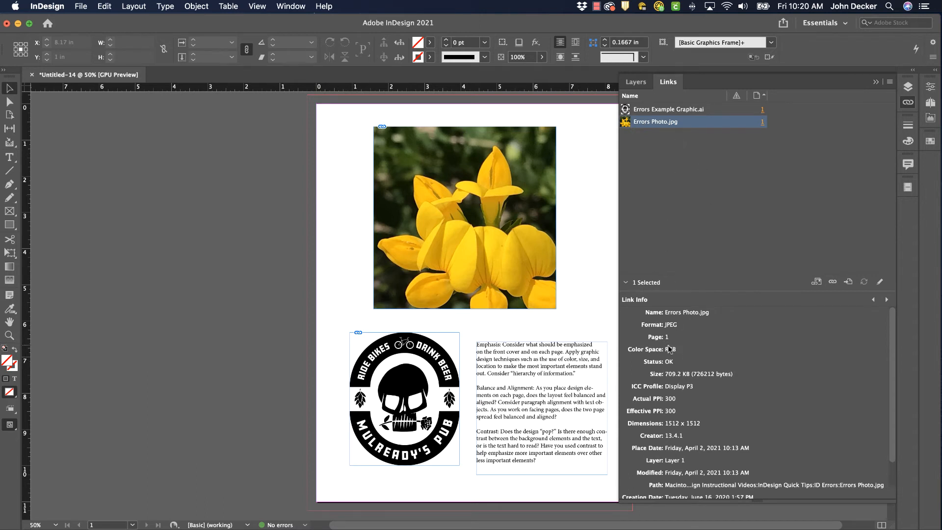
pyautogui.moveTo(664, 353)
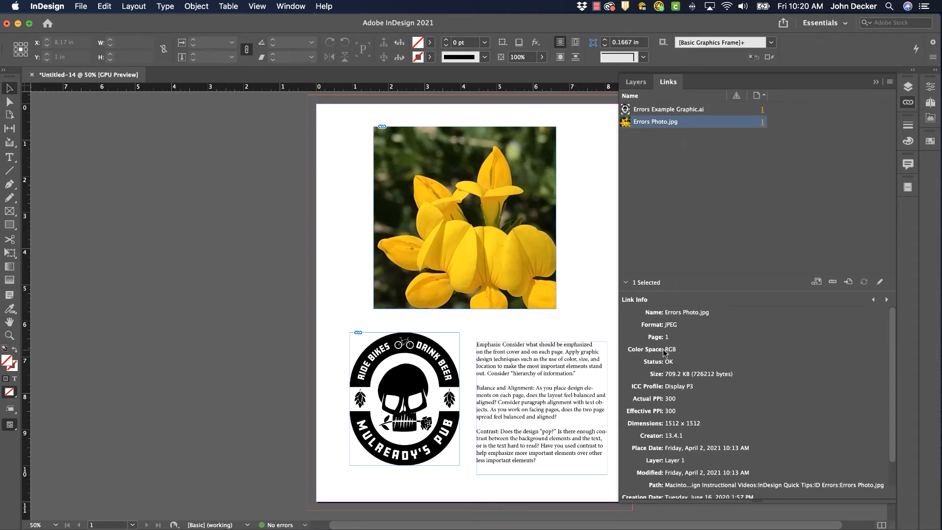
pyautogui.moveTo(625, 350)
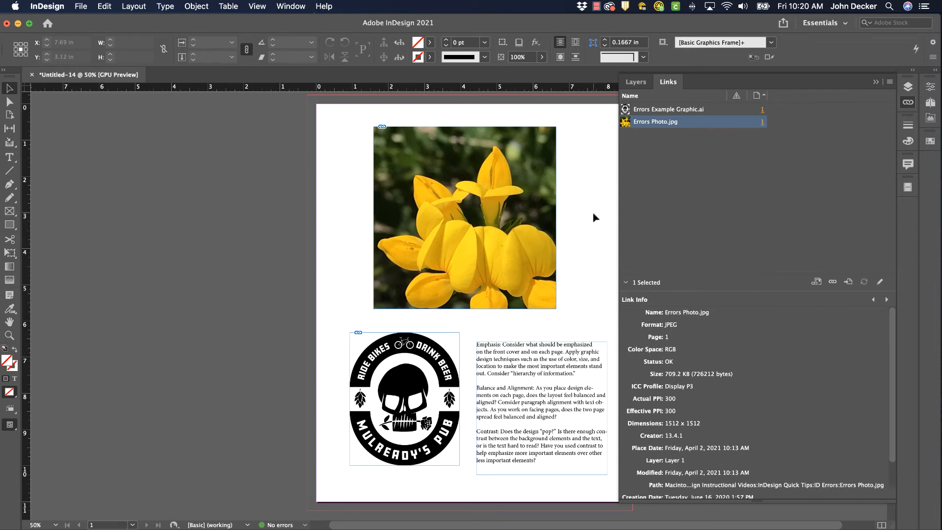
pyautogui.click(464, 216)
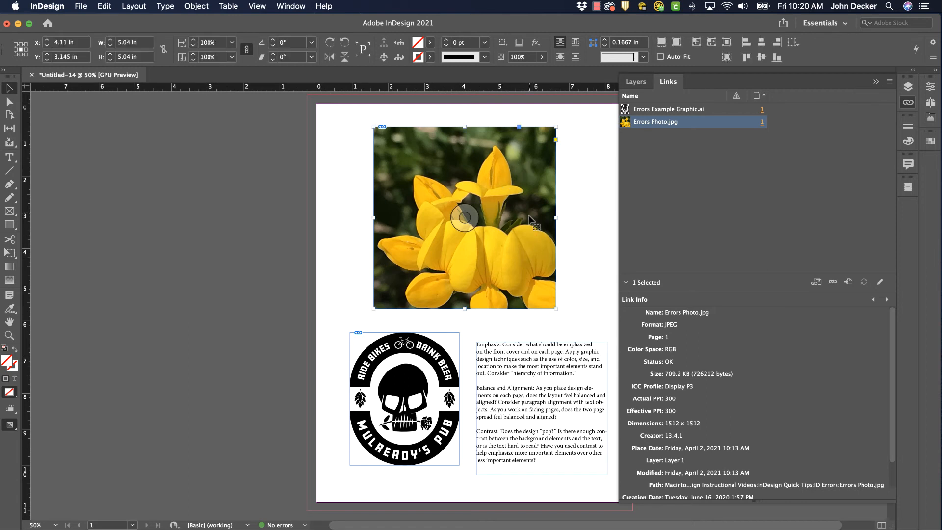
pyautogui.moveTo(488, 243)
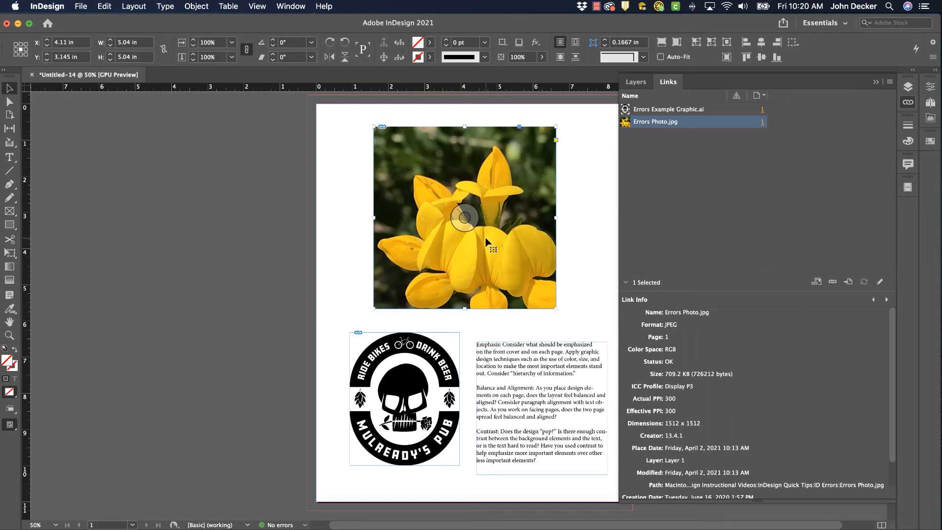
pyautogui.moveTo(459, 164)
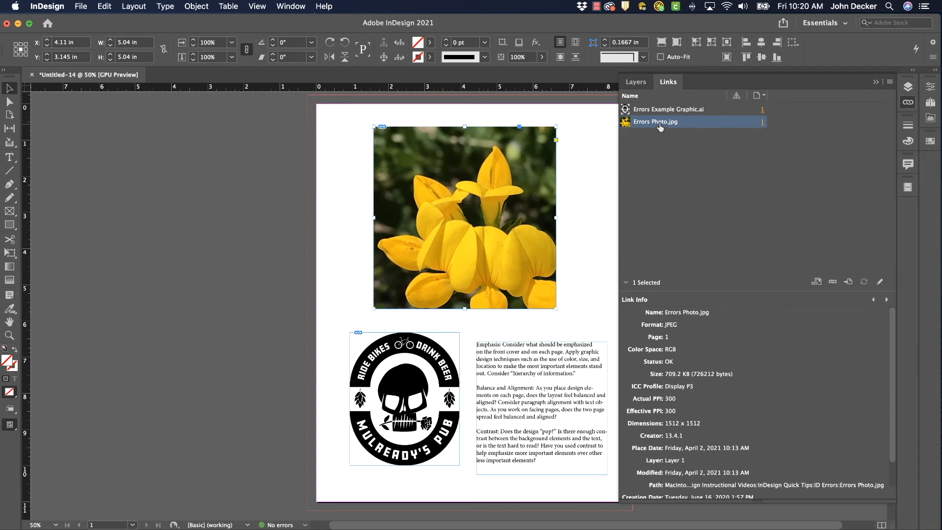
pyautogui.moveTo(654, 121)
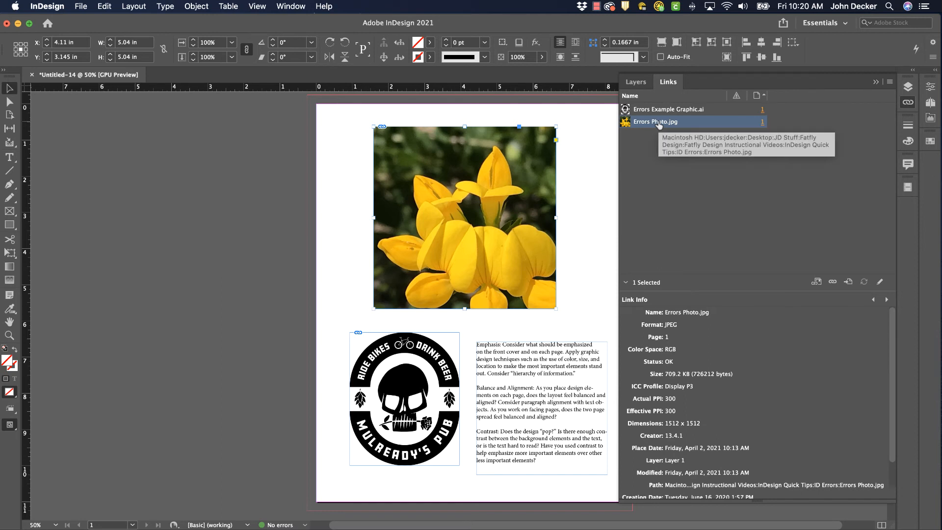
# Send Errors Photo.jpg from the Links panel to Adobe Photoshop 2020 via Edit With
pyautogui.rightClick(655, 121)
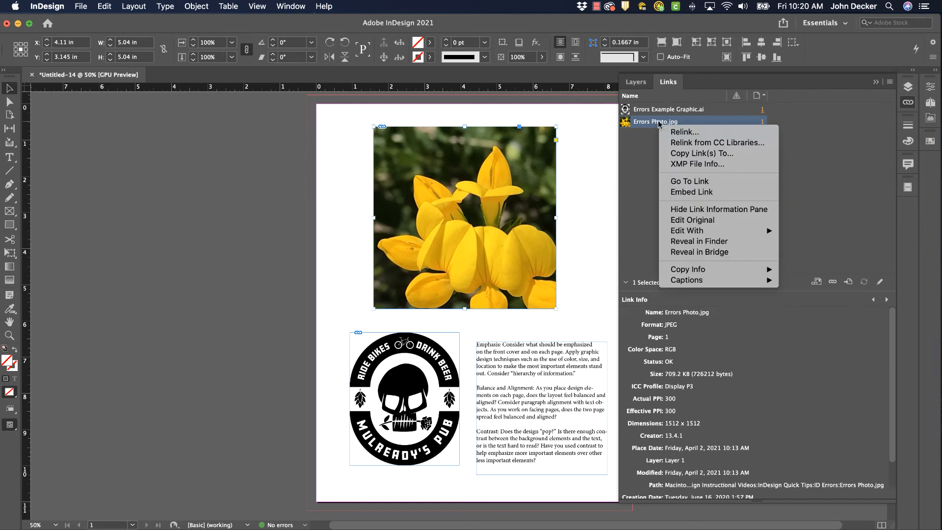
pyautogui.moveTo(718, 209)
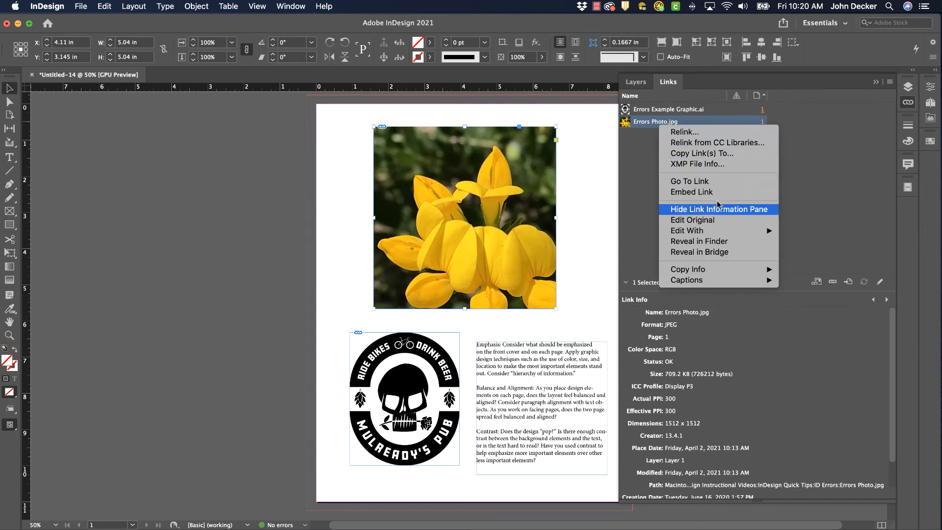
pyautogui.moveTo(691, 220)
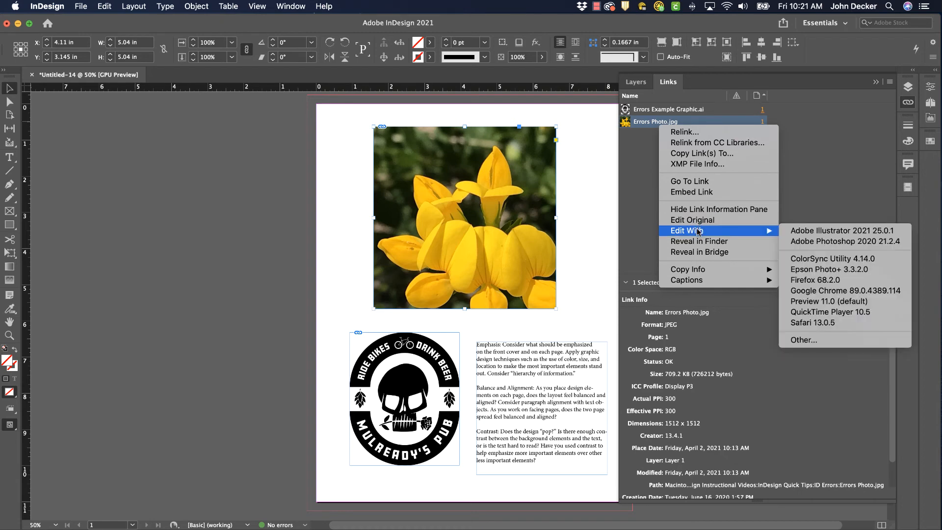
pyautogui.moveTo(844, 241)
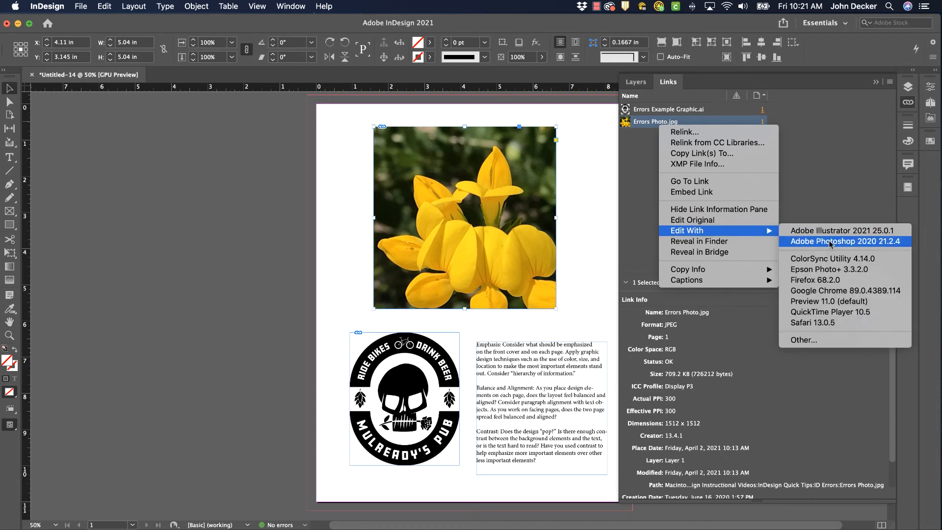
pyautogui.click(844, 241)
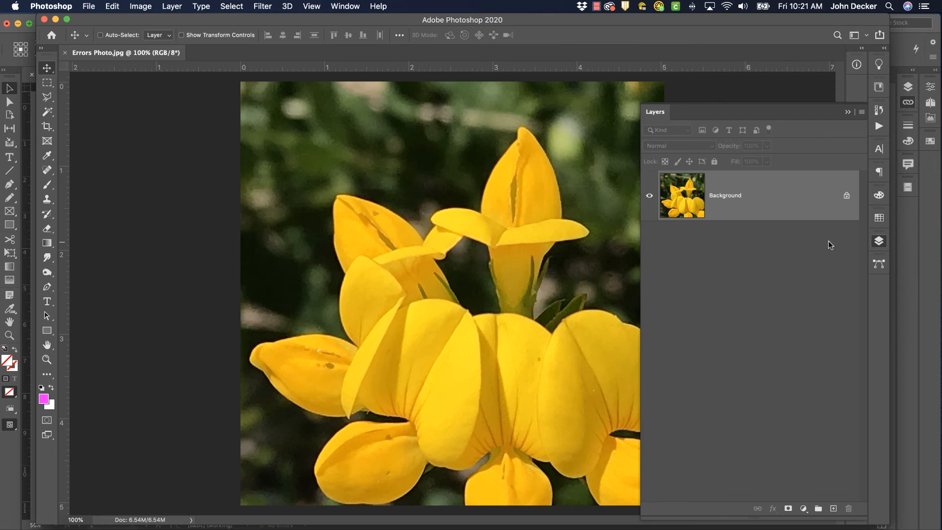
# Change the flower photo's Image > Mode to CMYK Color
pyautogui.click(140, 6)
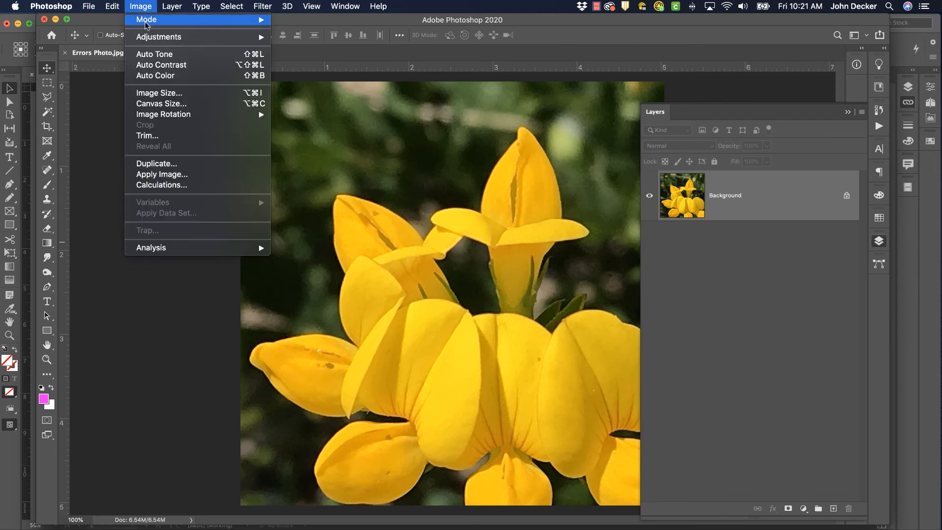
pyautogui.click(311, 77)
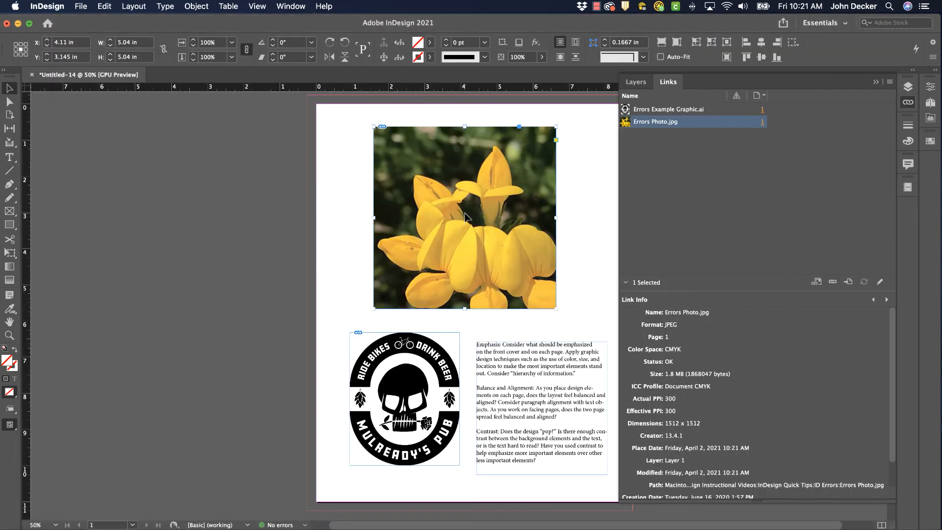
pyautogui.moveTo(707, 398)
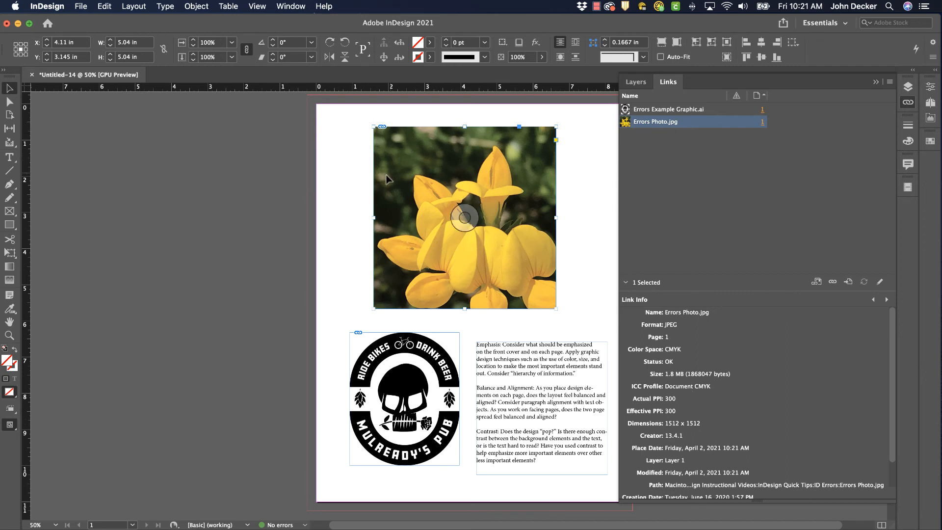
# Deselect the flower photo frame after confirming its Link Info shows Document CMYK
pyautogui.click(580, 206)
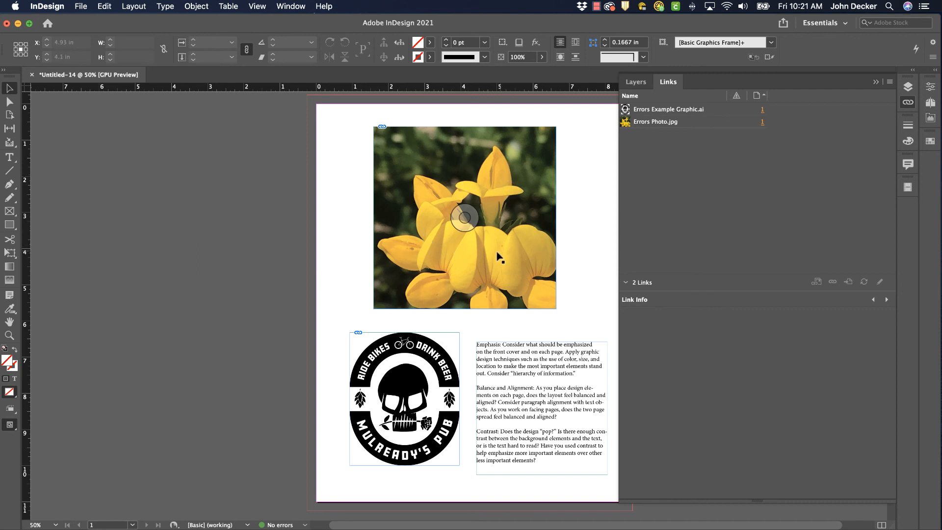
pyautogui.moveTo(514, 245)
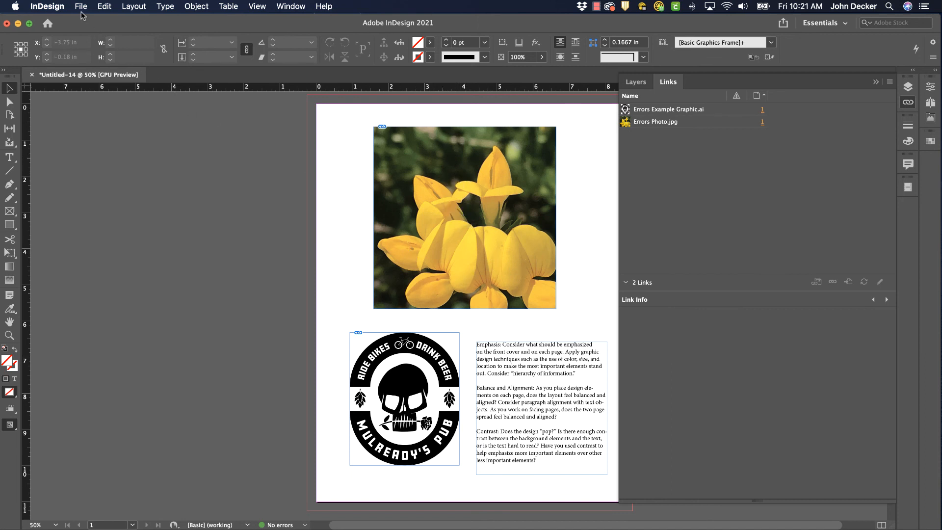
# Show the File > Package summary: 2 links found, none missing, 0 RGB images
pyautogui.click(80, 7)
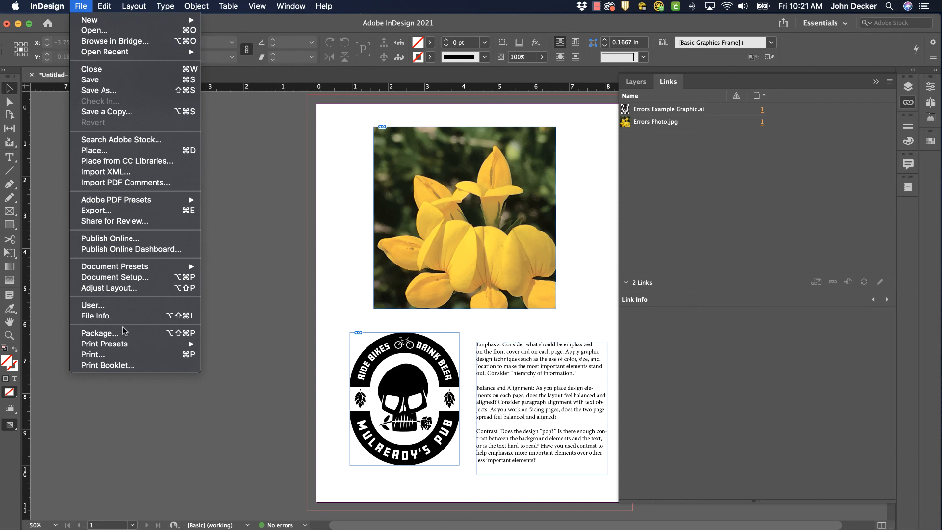
pyautogui.click(100, 333)
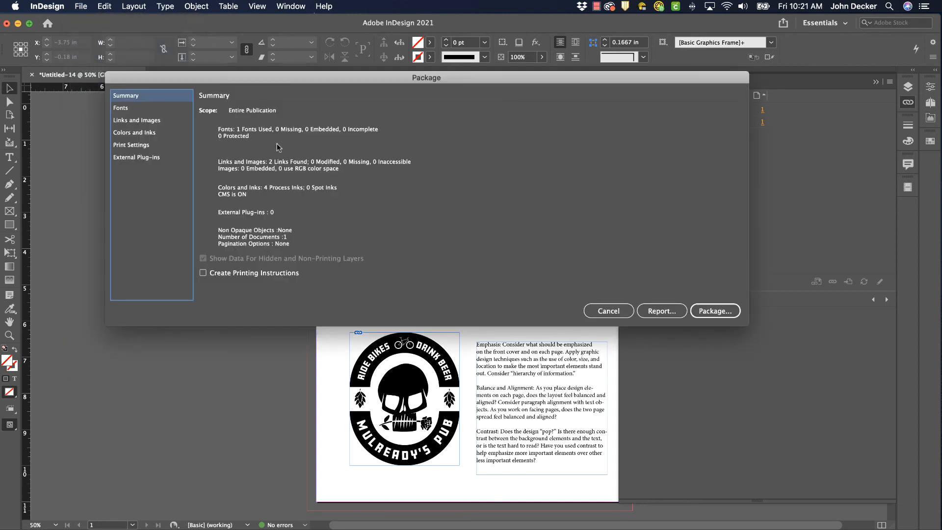
pyautogui.moveTo(714, 311)
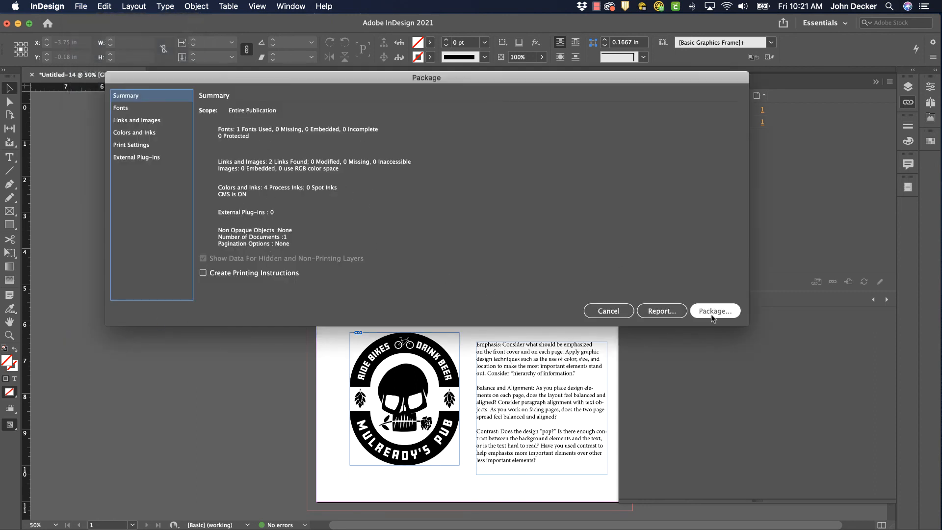